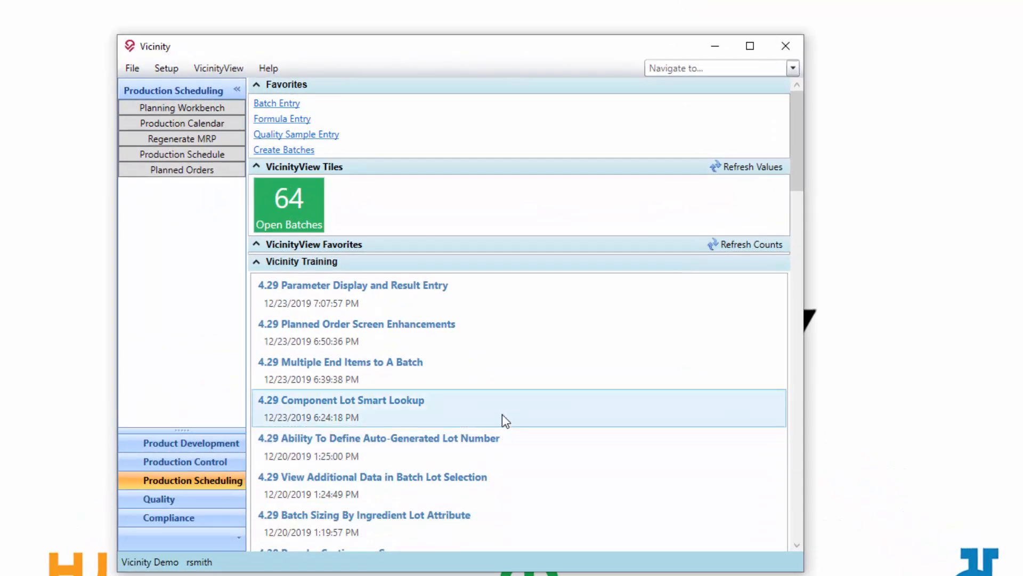
- Load the planned orders list on the Create Batches screen via Refresh
{"action": "left_click", "coordinate": [284, 150]}
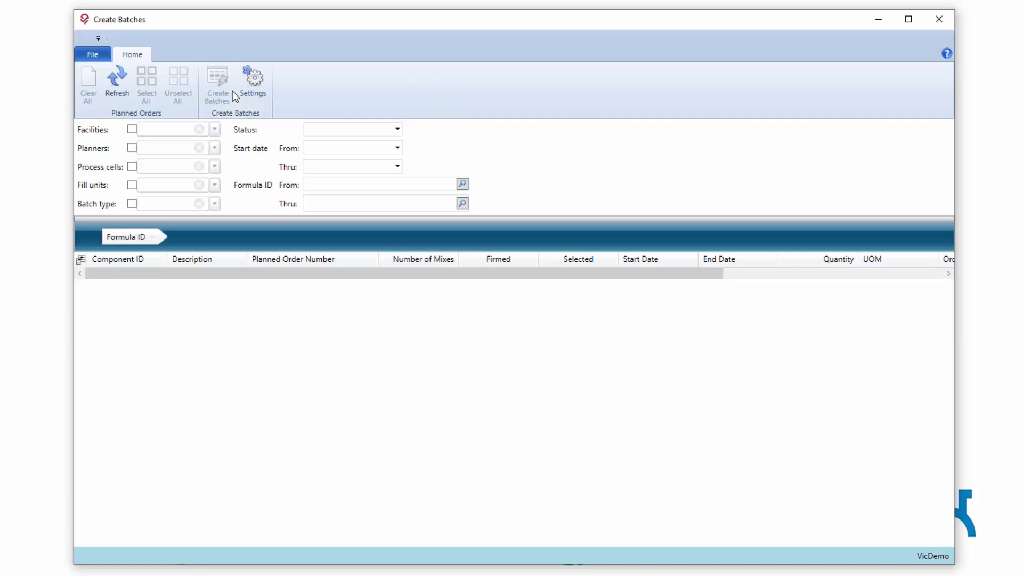
{"action": "left_click", "coordinate": [117, 84]}
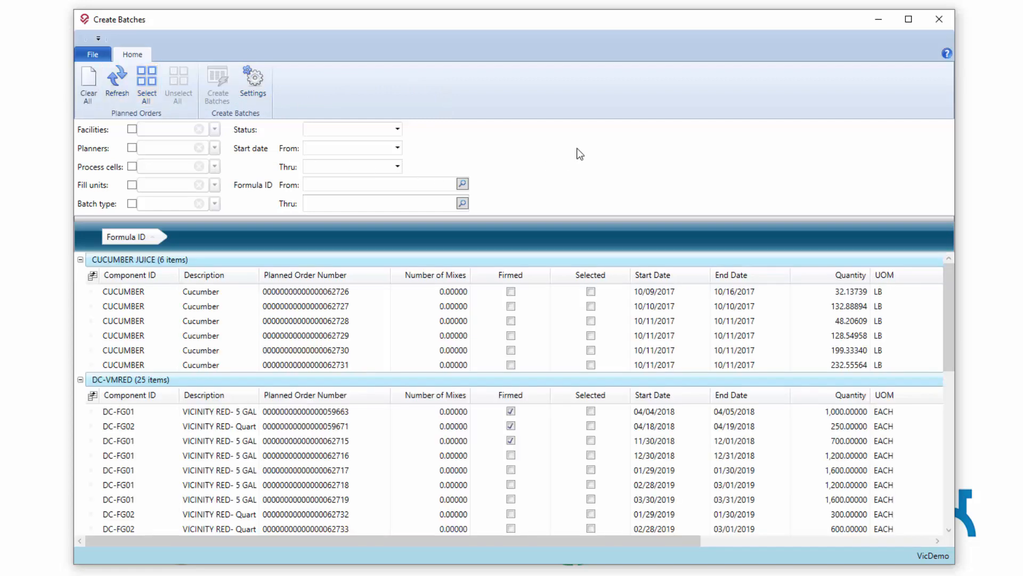
{"action": "mouse_move", "coordinate": [546, 358]}
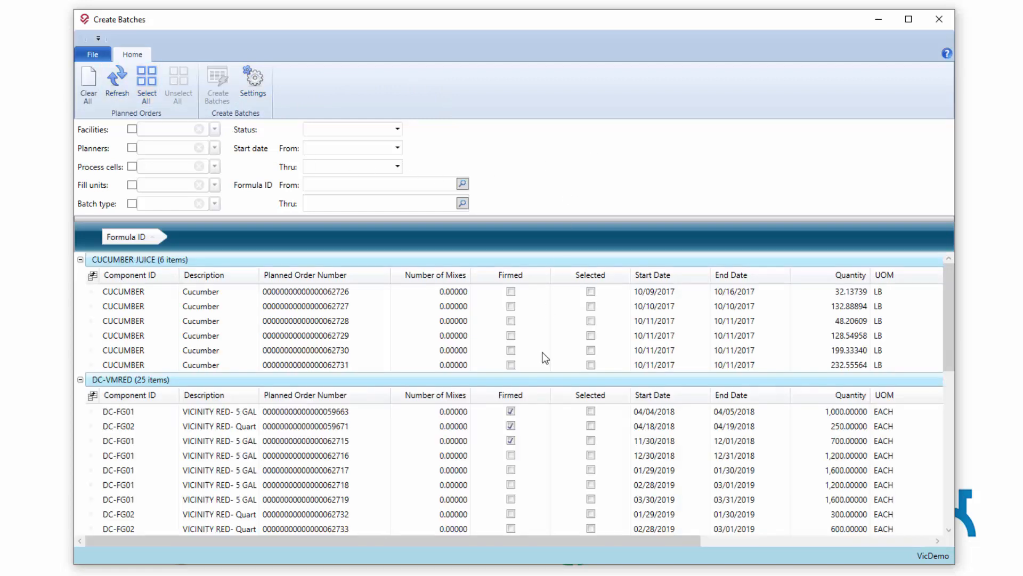
{"action": "left_click", "coordinate": [454, 455]}
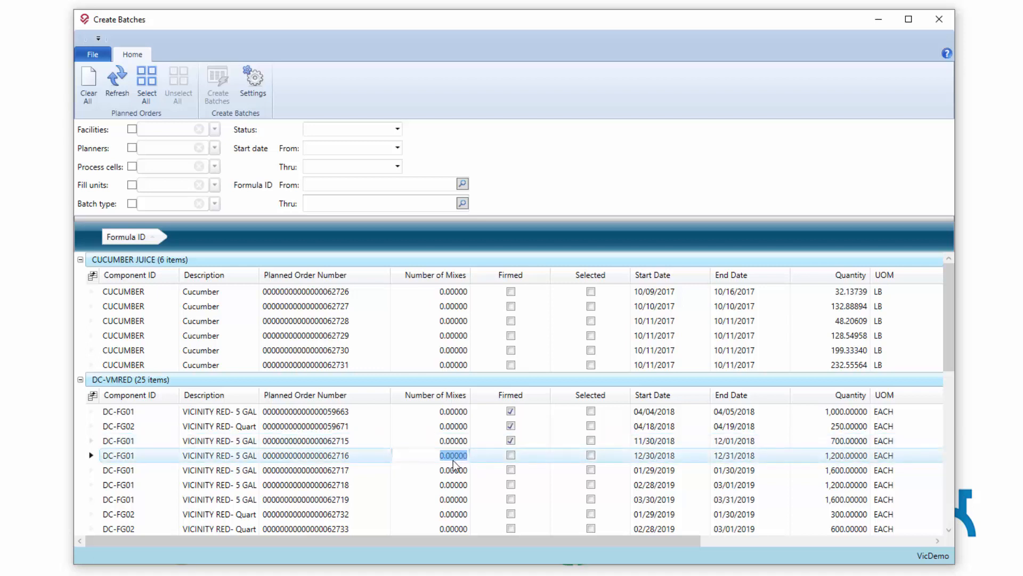
- Set the DC-FG01 planned order ending 062716 to 4 mixes and bring up the batch settings
{"action": "left_click", "coordinate": [434, 395]}
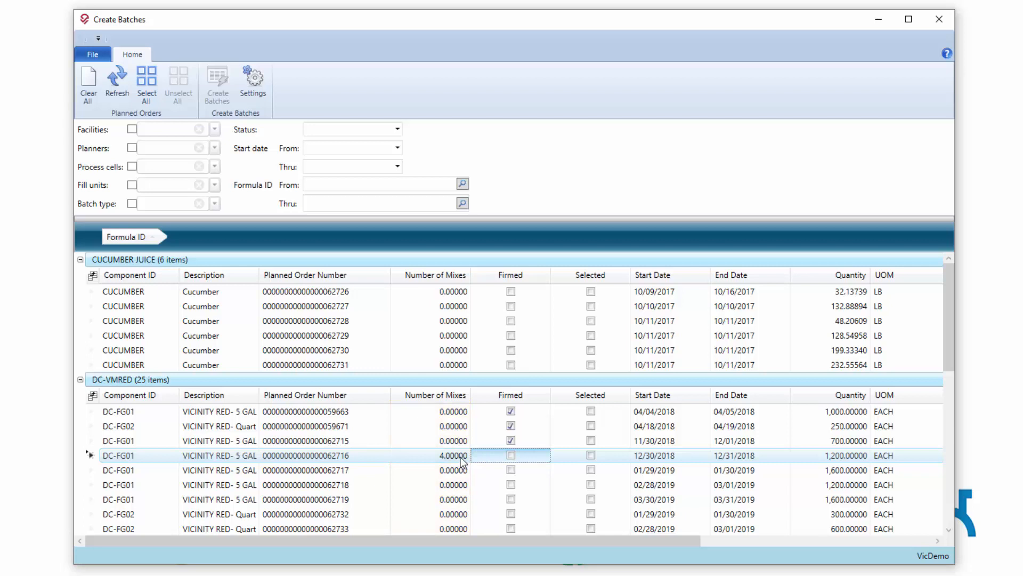
{"action": "mouse_move", "coordinate": [464, 464]}
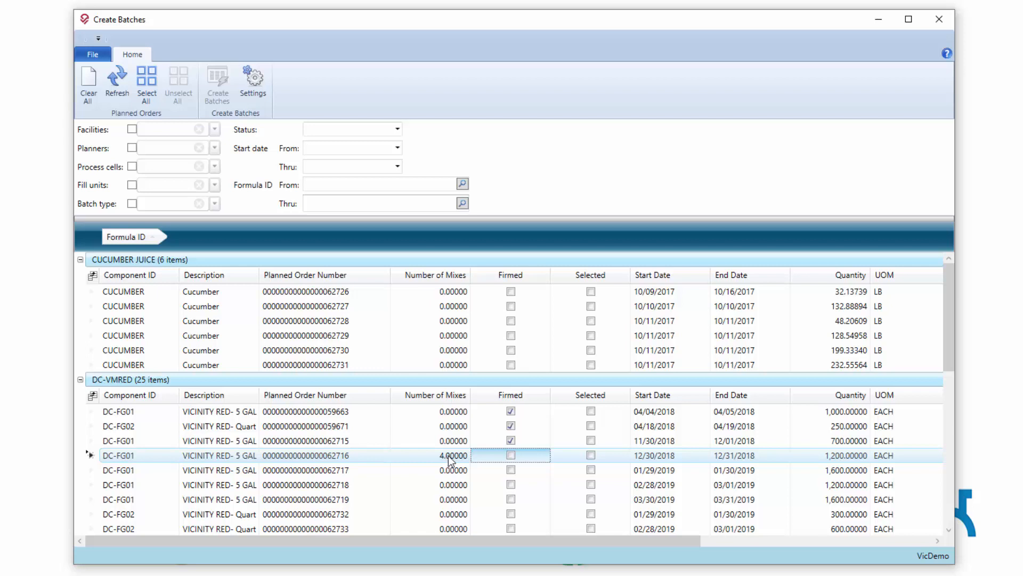
{"action": "double_click", "coordinate": [452, 456]}
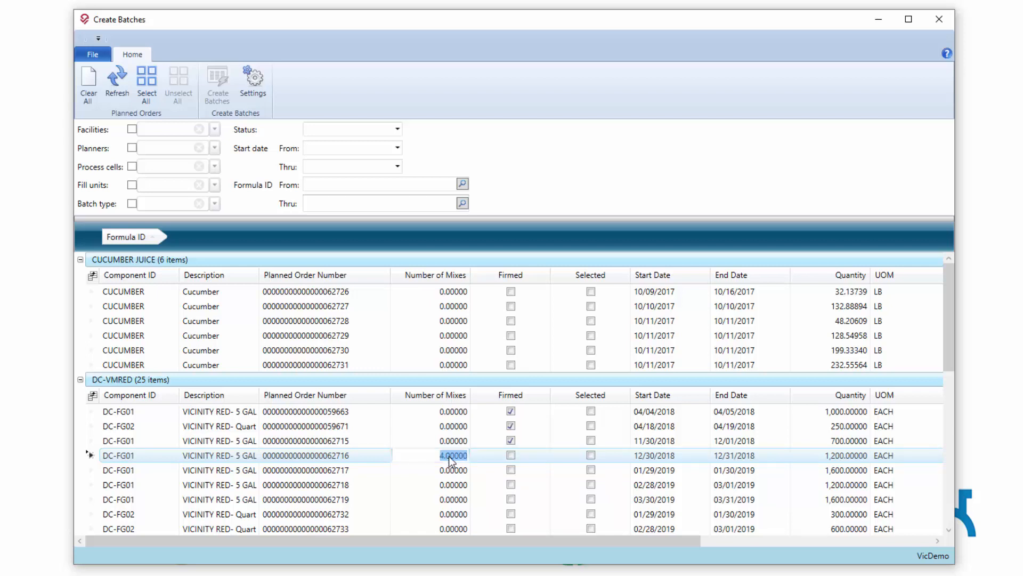
{"action": "mouse_move", "coordinate": [492, 465]}
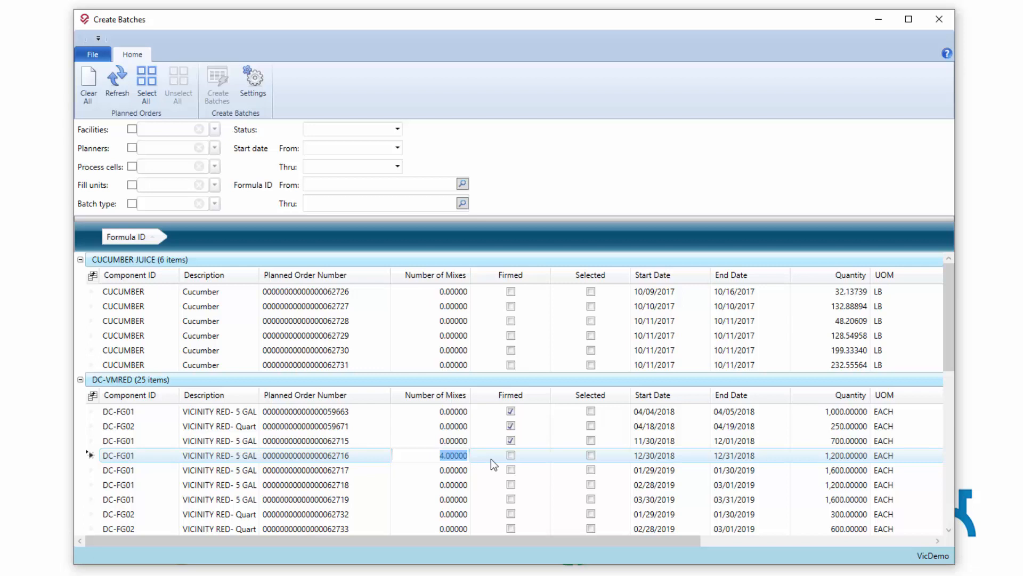
{"action": "left_click", "coordinate": [845, 456]}
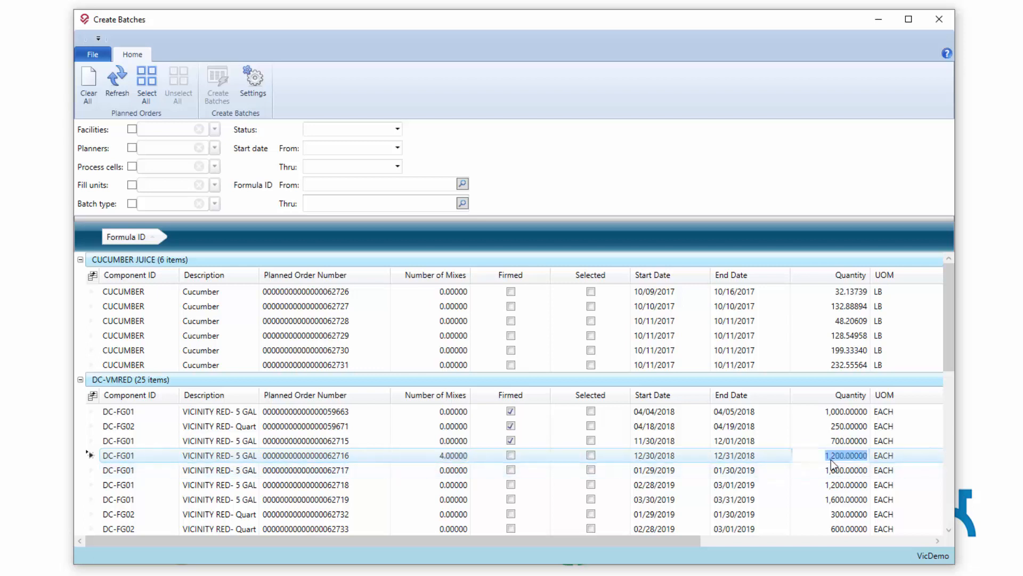
{"action": "left_click", "coordinate": [435, 455]}
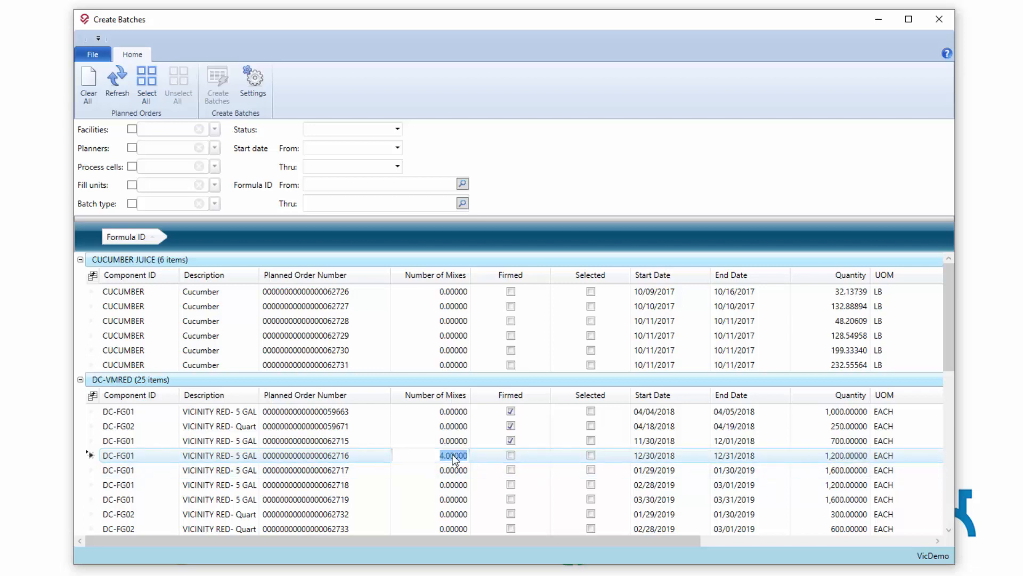
{"action": "left_click", "coordinate": [254, 82]}
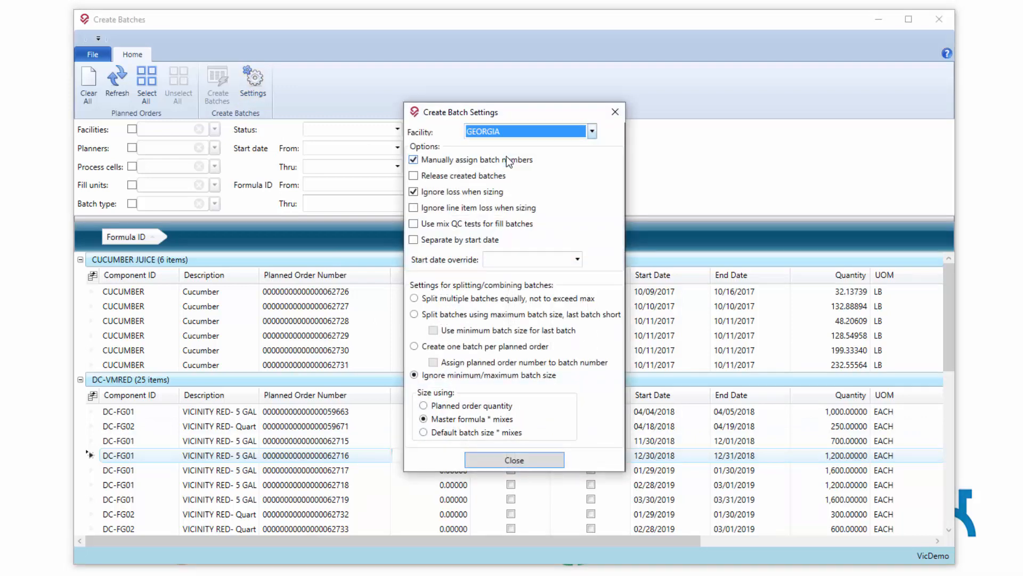
{"action": "mouse_move", "coordinate": [475, 146]}
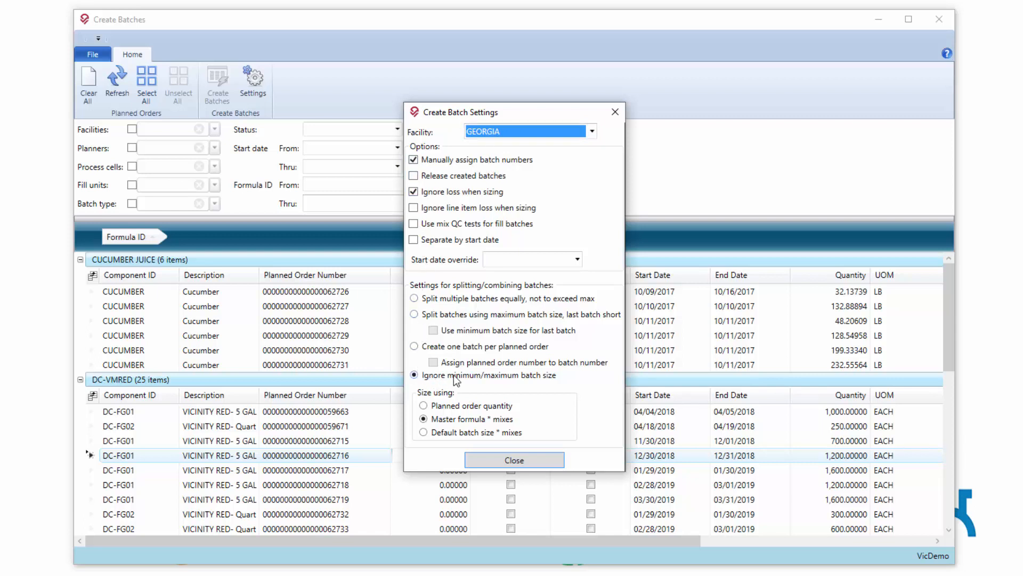
{"action": "mouse_move", "coordinate": [506, 381]}
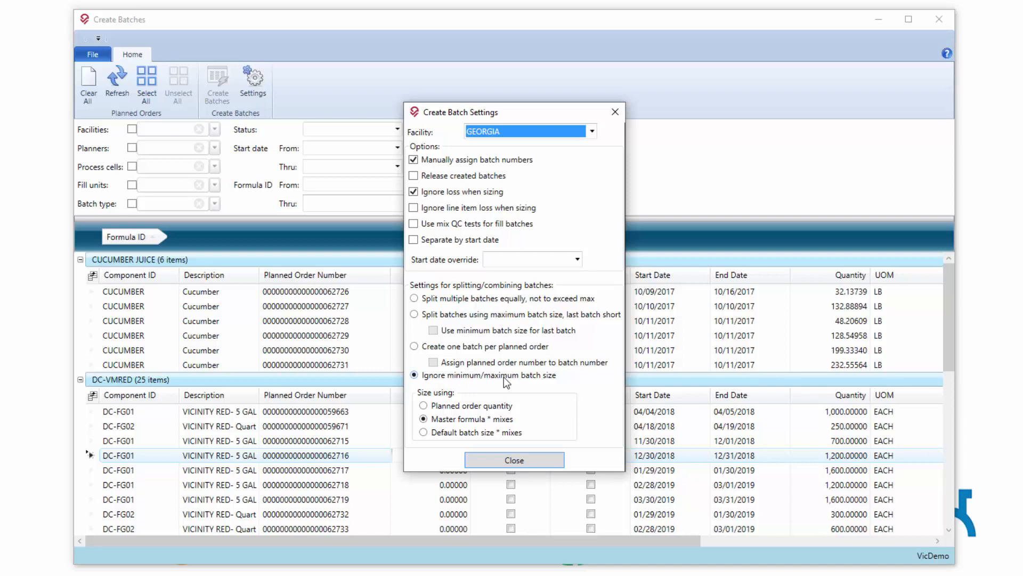
{"action": "mouse_move", "coordinate": [441, 418]}
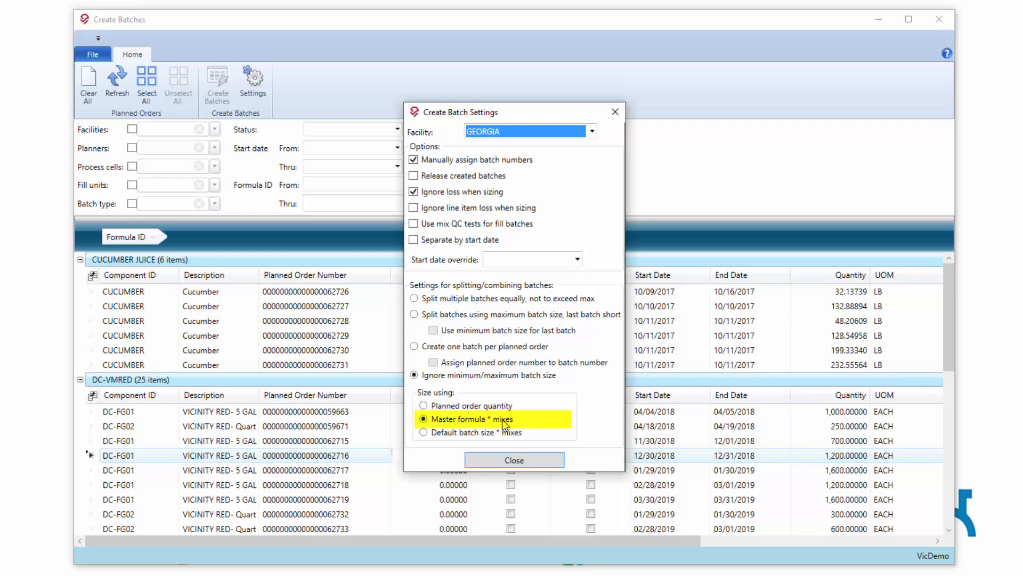
{"action": "mouse_move", "coordinate": [483, 436]}
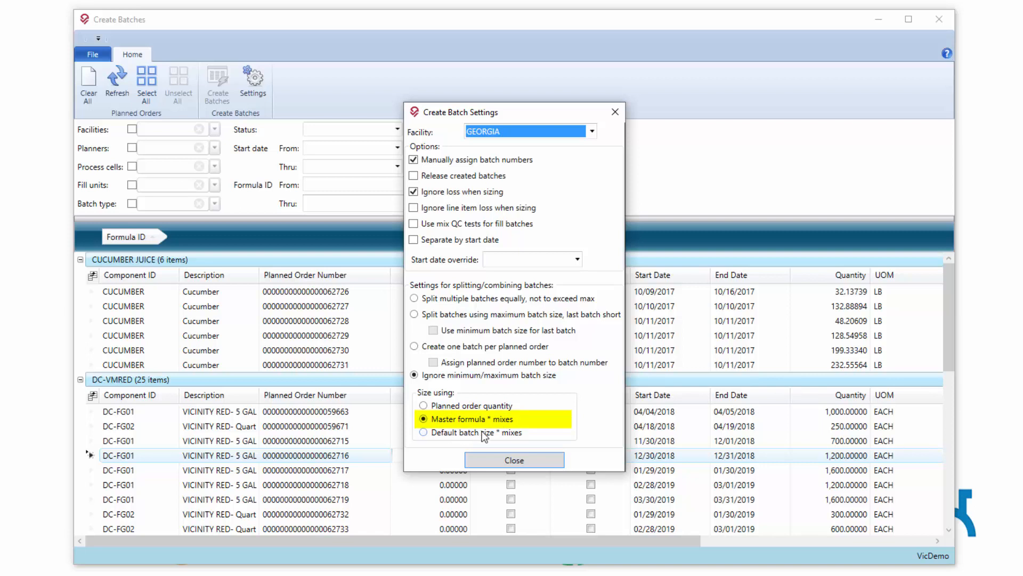
{"action": "mouse_move", "coordinate": [428, 439]}
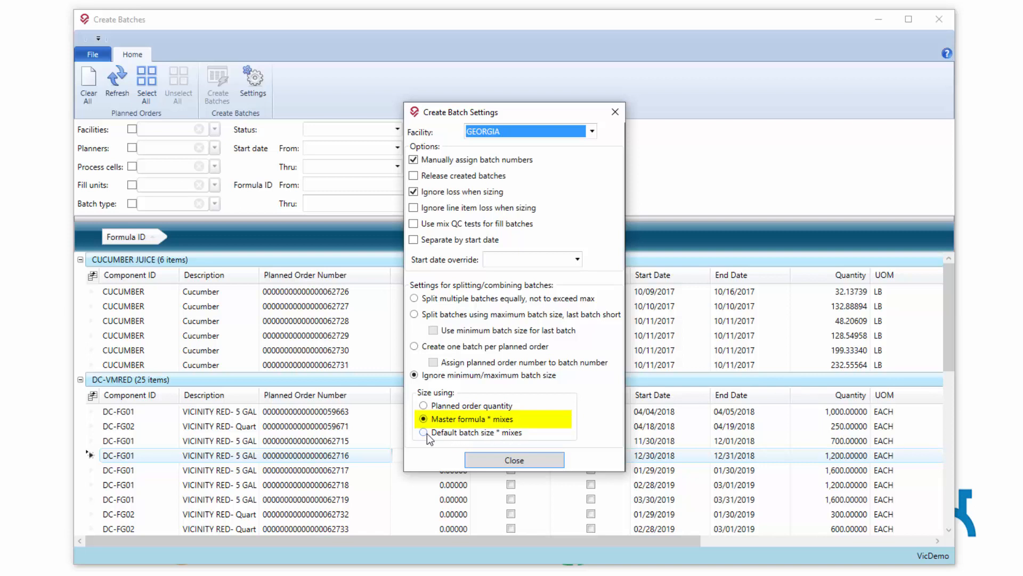
- Size batches by default batch size times mixes and close the settings
{"action": "left_click", "coordinate": [424, 431]}
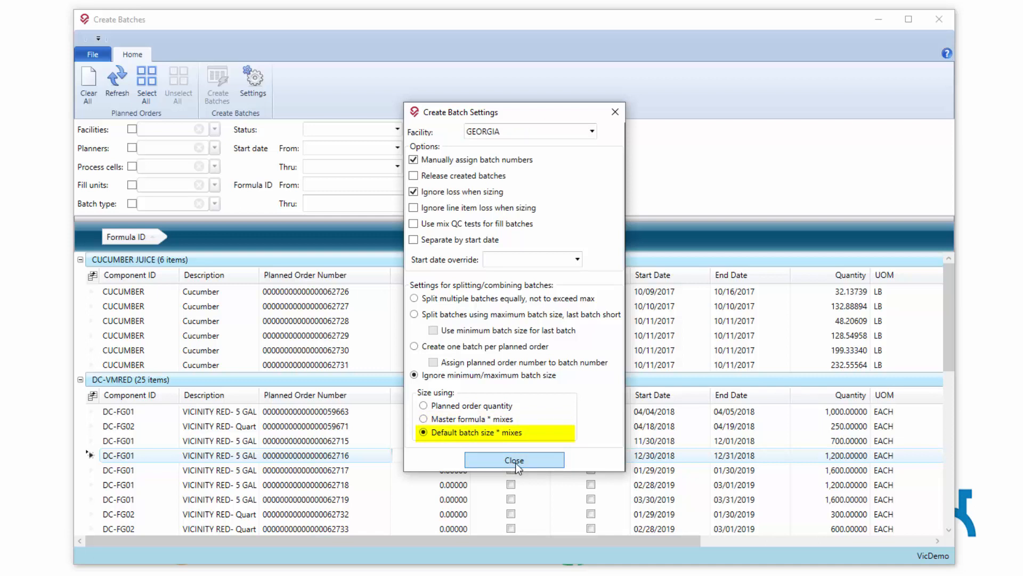
{"action": "left_click", "coordinate": [514, 460]}
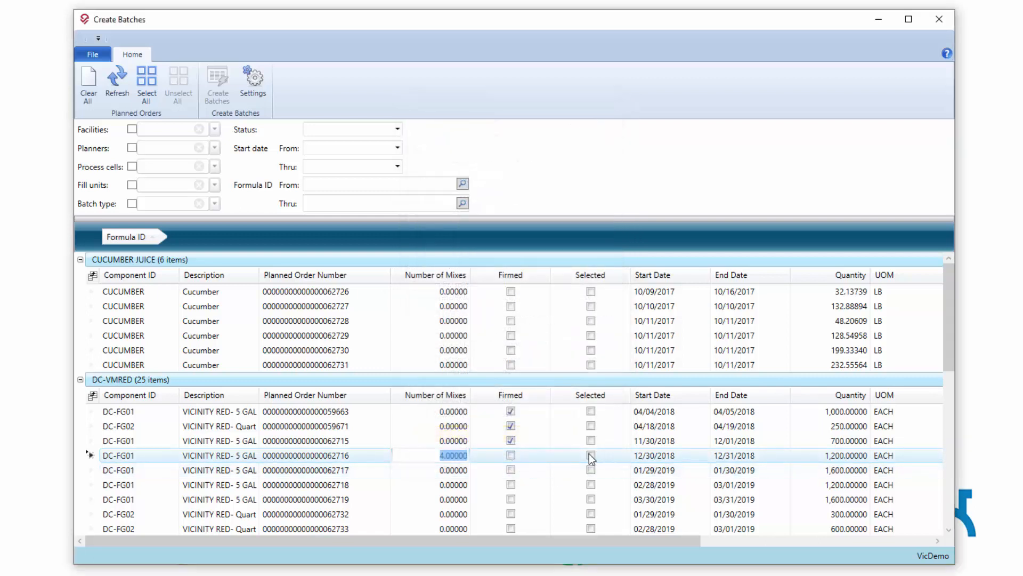
- Select order 062716 for batching and generate its DC-VMRED batch preview
{"action": "left_click", "coordinate": [590, 455]}
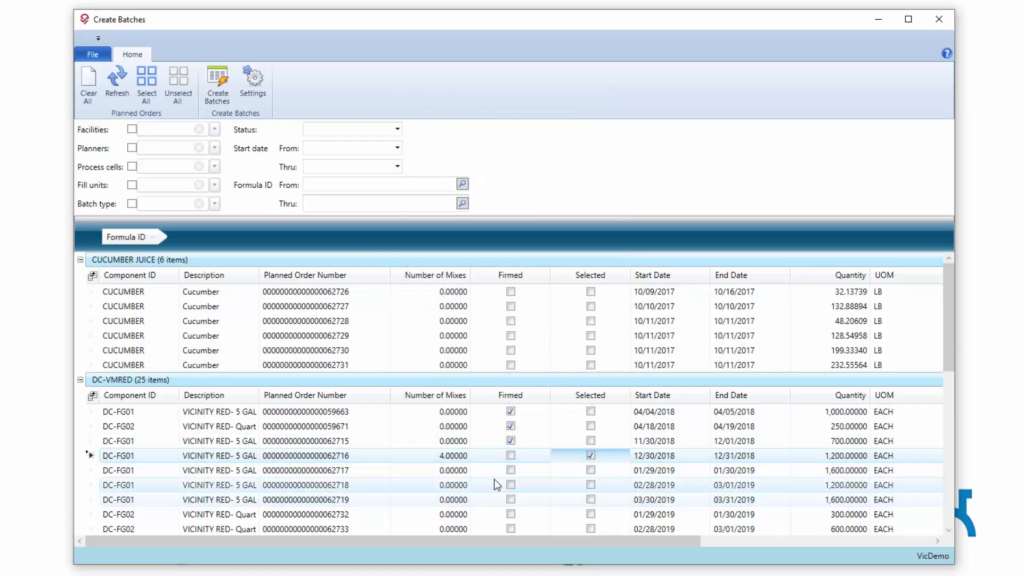
{"action": "left_click", "coordinate": [216, 82]}
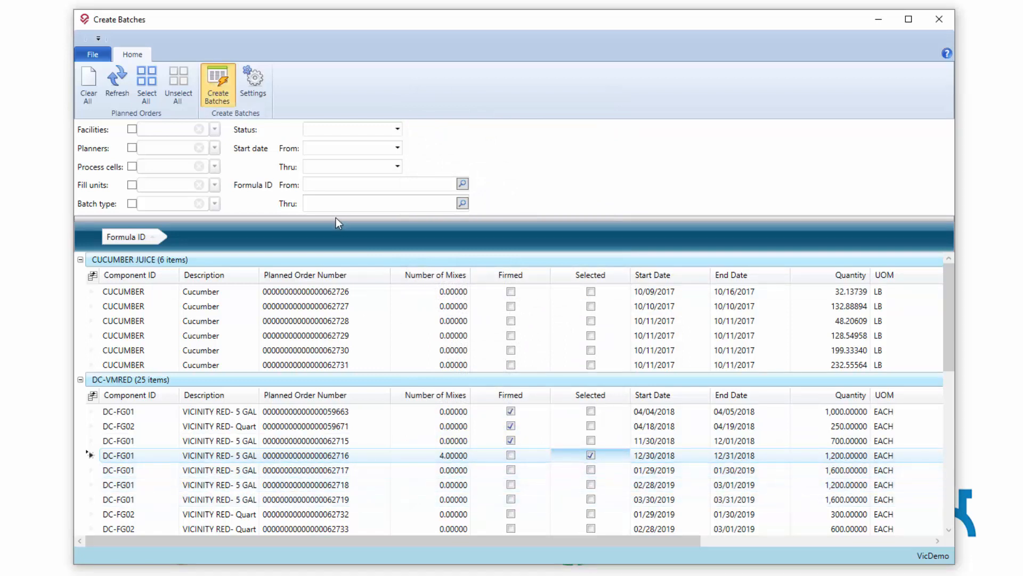
{"action": "left_click", "coordinate": [217, 83]}
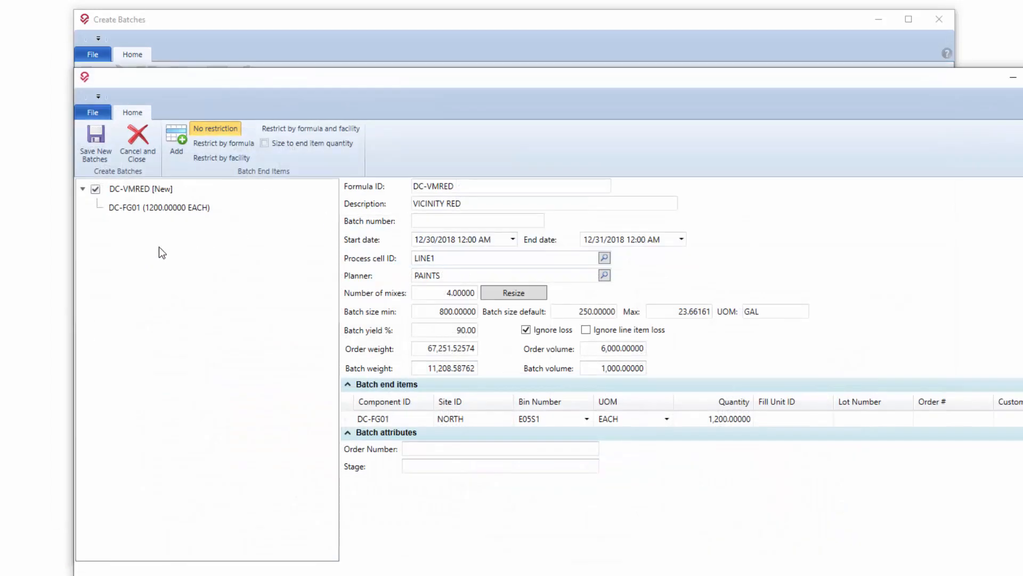
{"action": "left_click", "coordinate": [159, 207]}
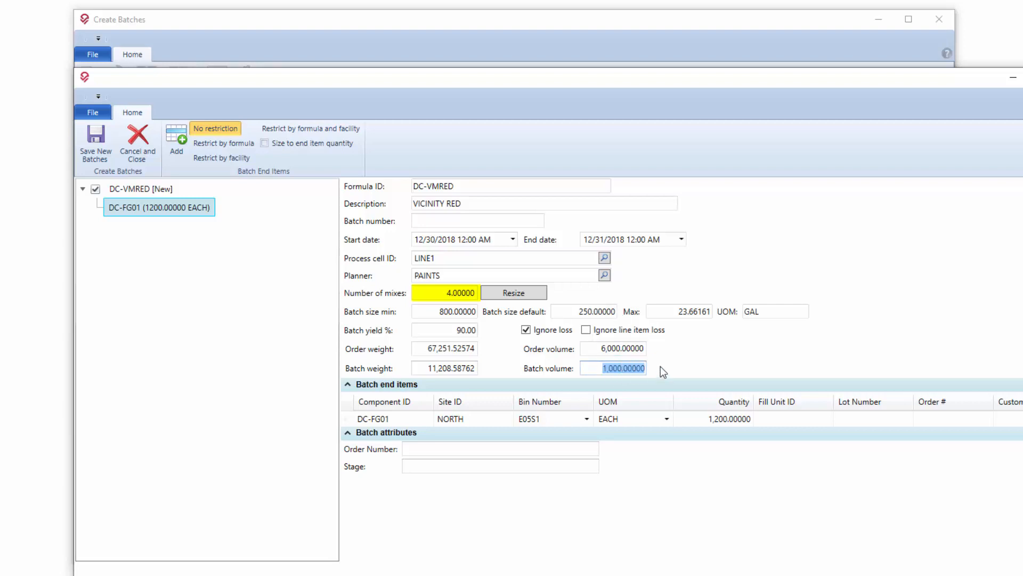
- Review the 1,000-gallon batch volume and maximum batch size values in the preview
{"action": "left_click", "coordinate": [614, 368]}
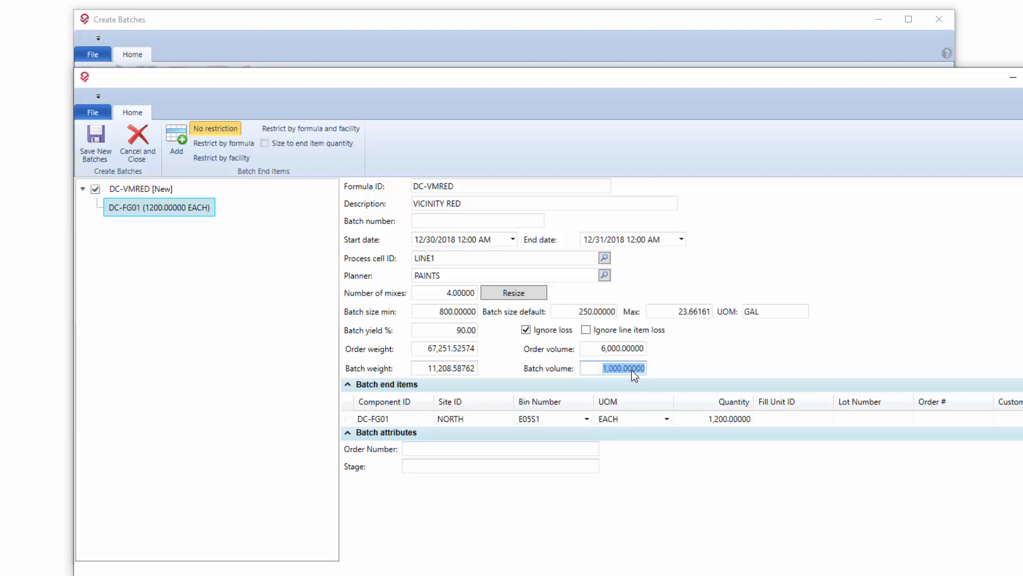
{"action": "mouse_move", "coordinate": [649, 382]}
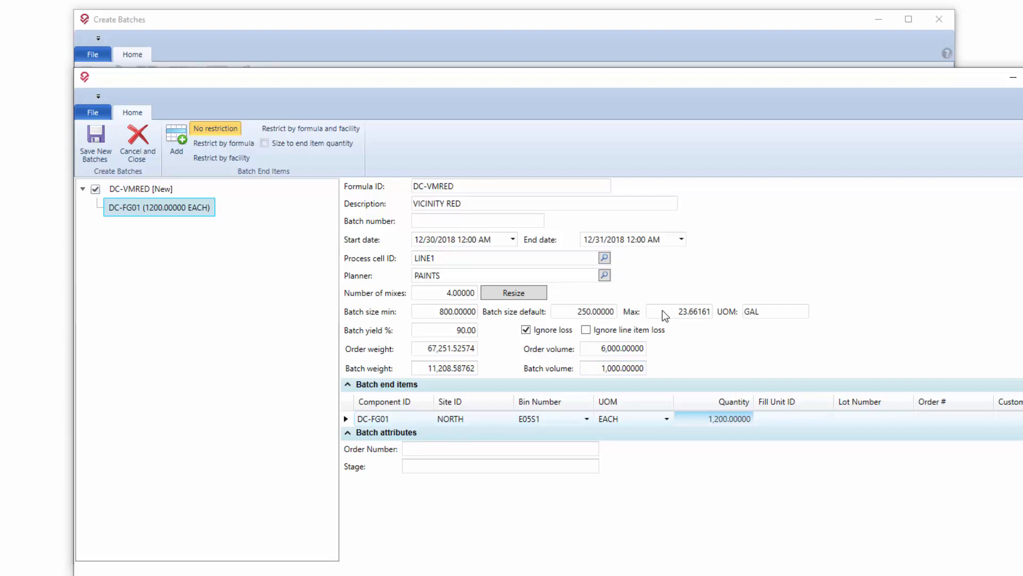
{"action": "triple_click", "coordinate": [443, 292]}
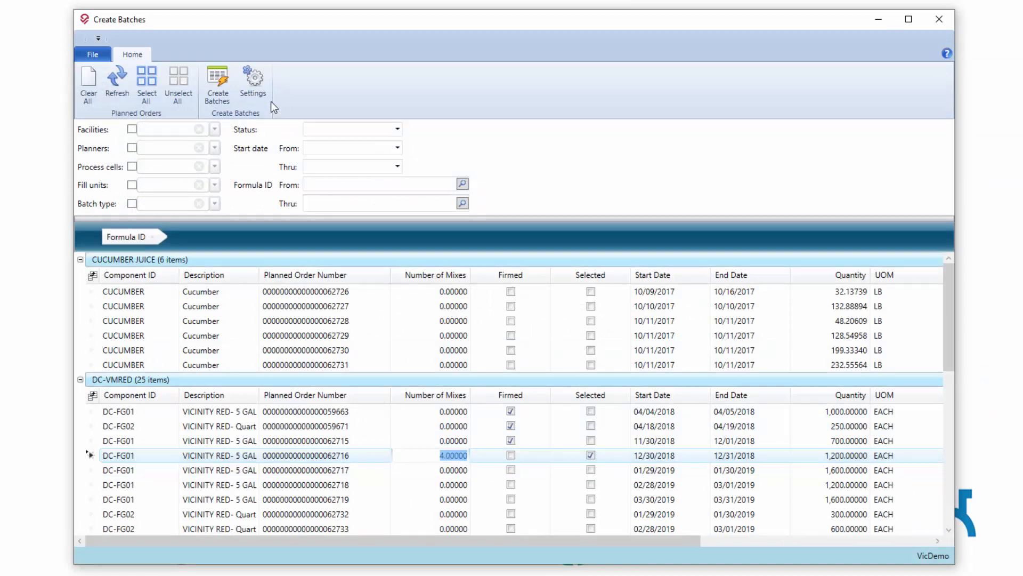
- Switch batch sizing to master formula times mixes and close the settings
{"action": "left_click", "coordinate": [252, 82]}
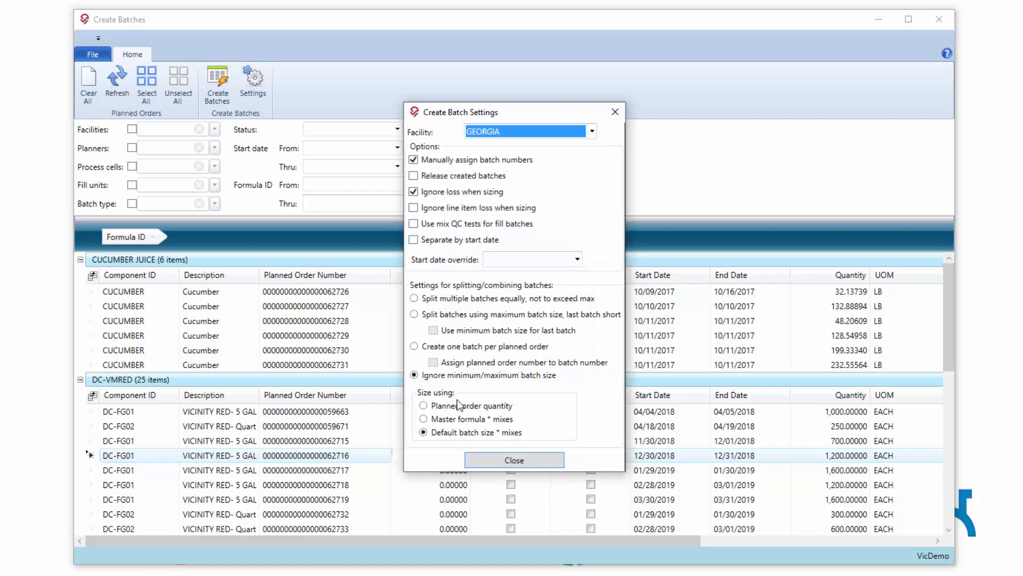
{"action": "left_click", "coordinate": [424, 418]}
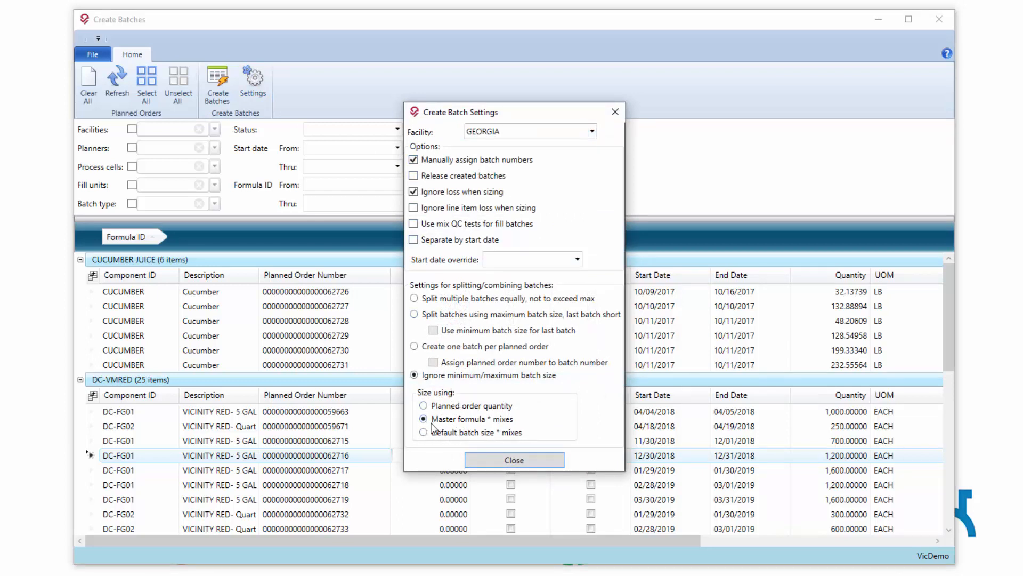
{"action": "left_click", "coordinate": [514, 461]}
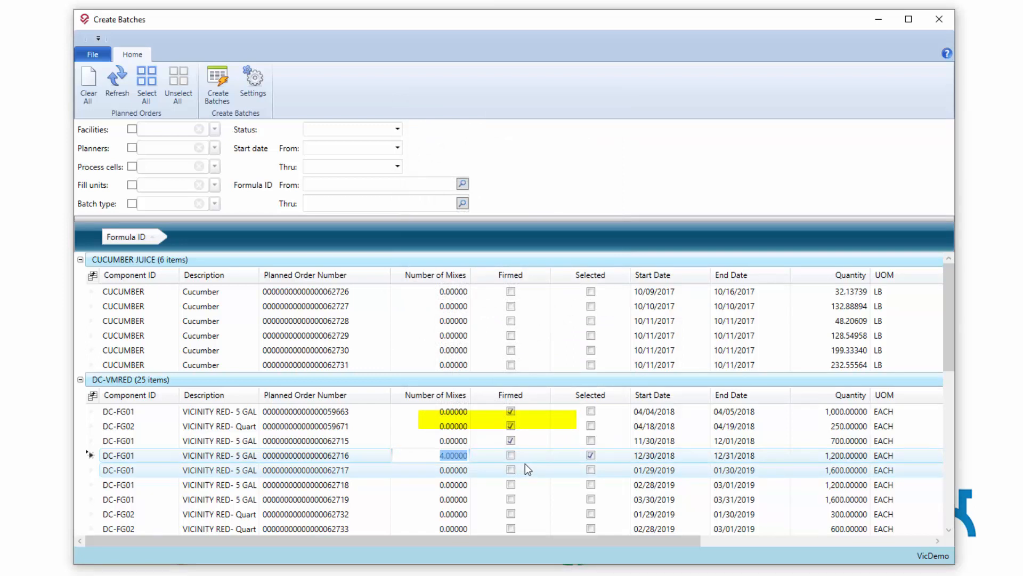
- Preview the DC-VMRED batch at 28.10702 gallons and change its mixes from 4 to 1
{"action": "left_click", "coordinate": [216, 83]}
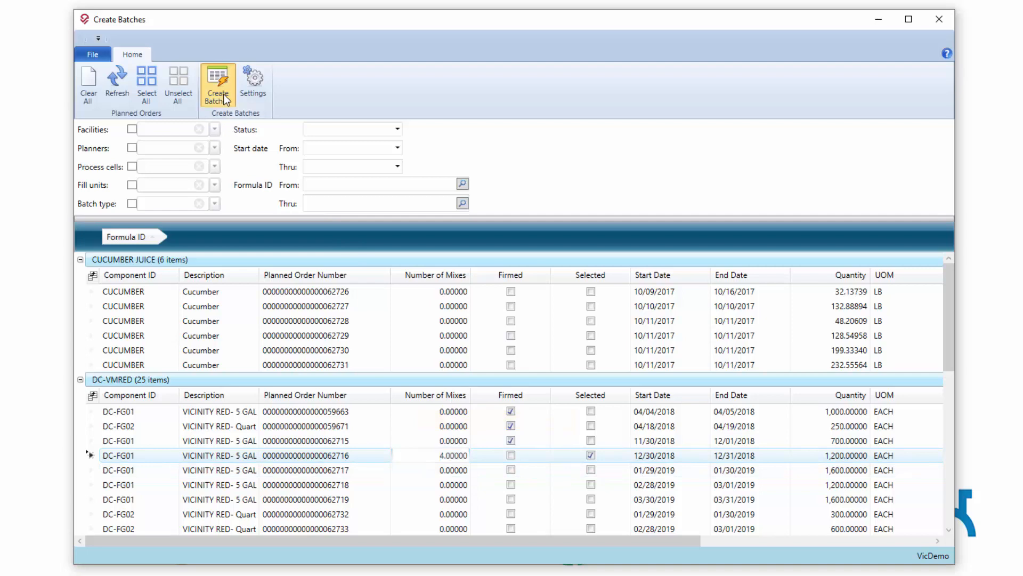
{"action": "left_click", "coordinate": [218, 83]}
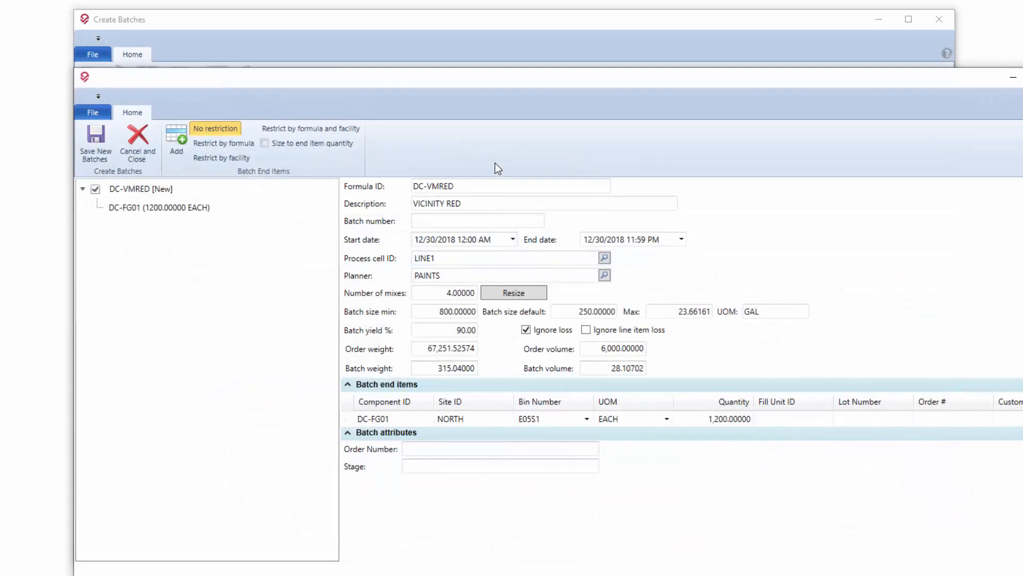
{"action": "mouse_move", "coordinate": [505, 328]}
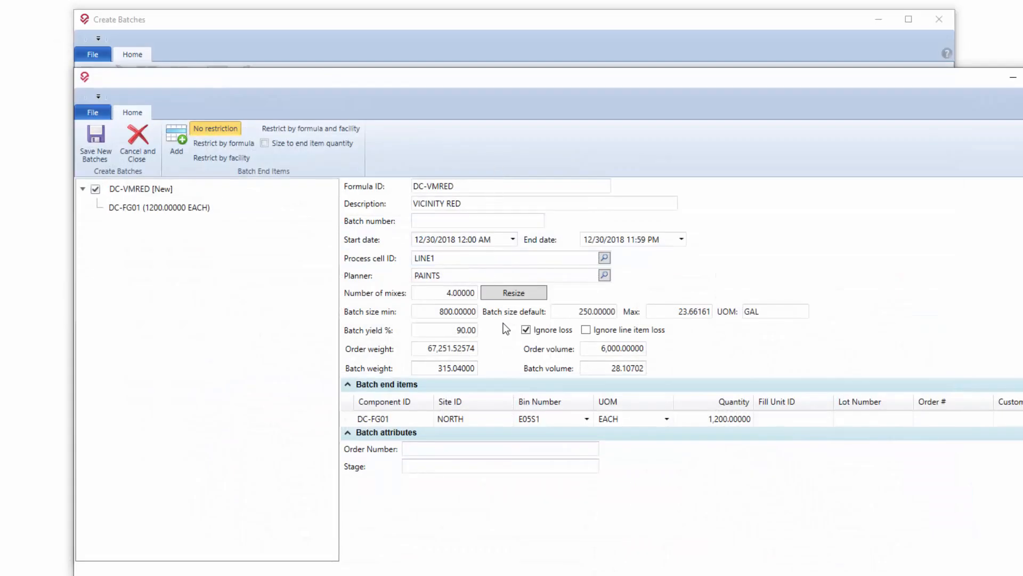
{"action": "mouse_move", "coordinate": [492, 328]}
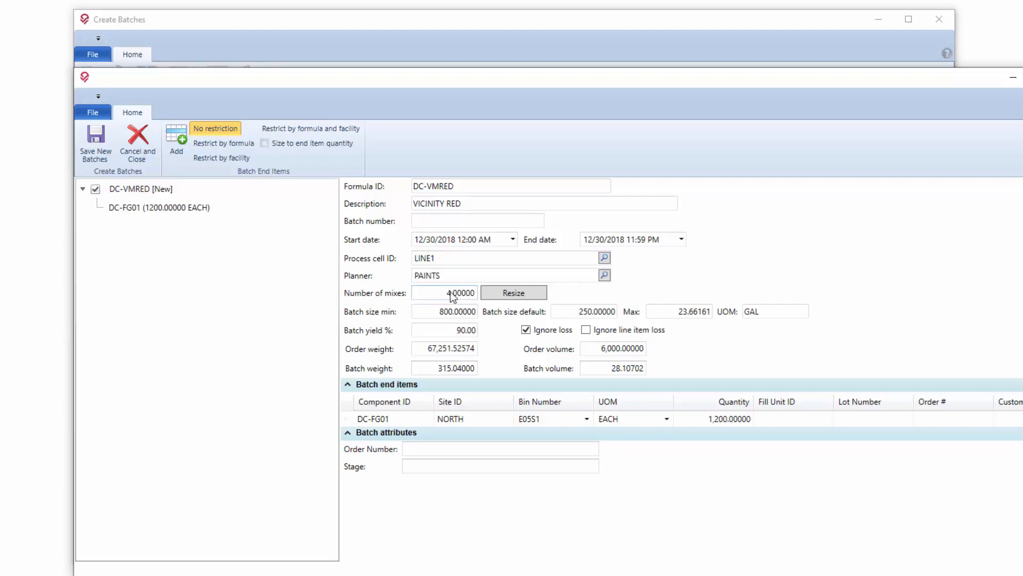
{"action": "mouse_move", "coordinate": [651, 394]}
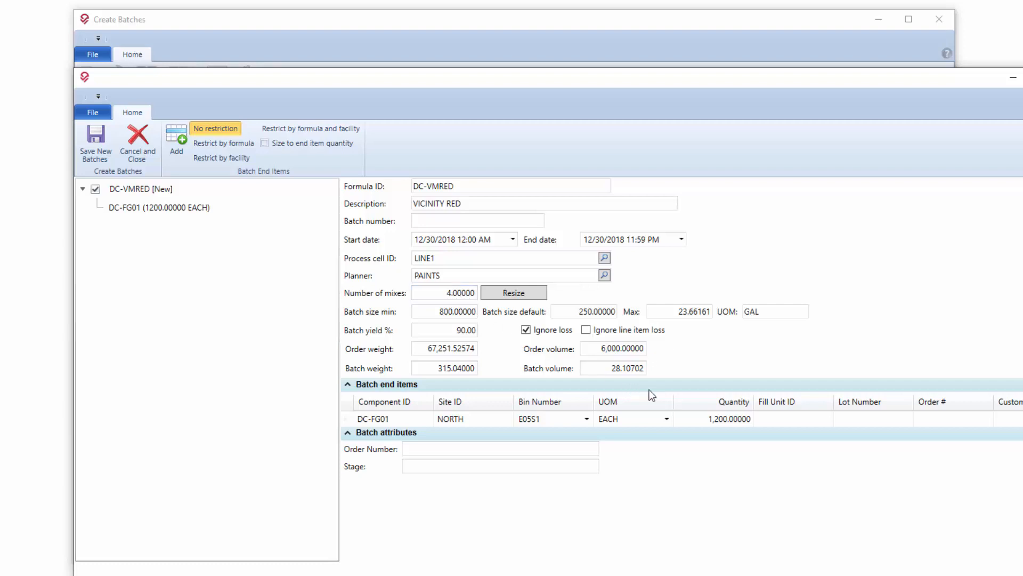
{"action": "left_click", "coordinate": [614, 368]}
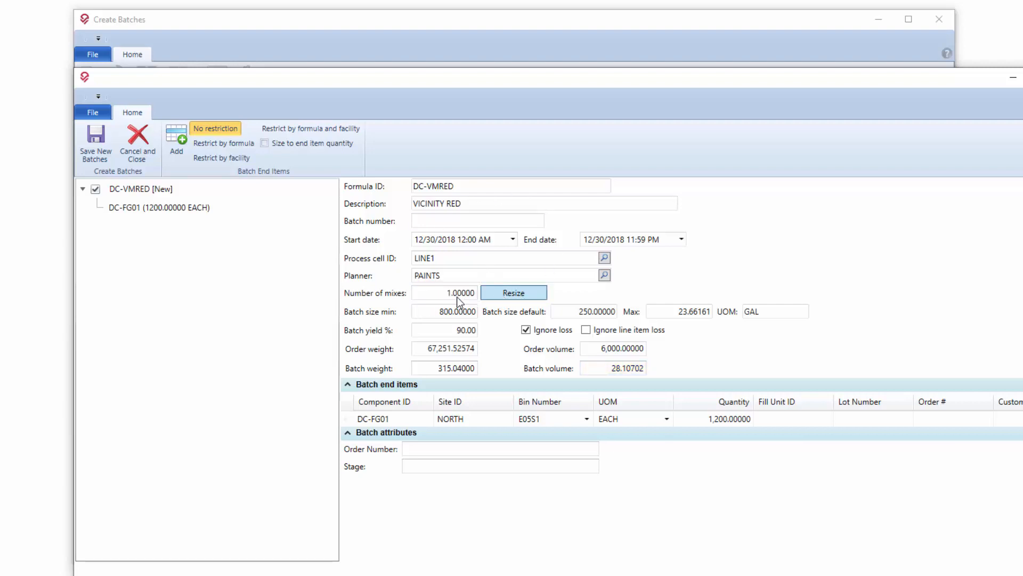
- Resize the preview for 1, 2, then 3 mixes (volume 21.08027), then cancel the preview
{"action": "left_click", "coordinate": [514, 292]}
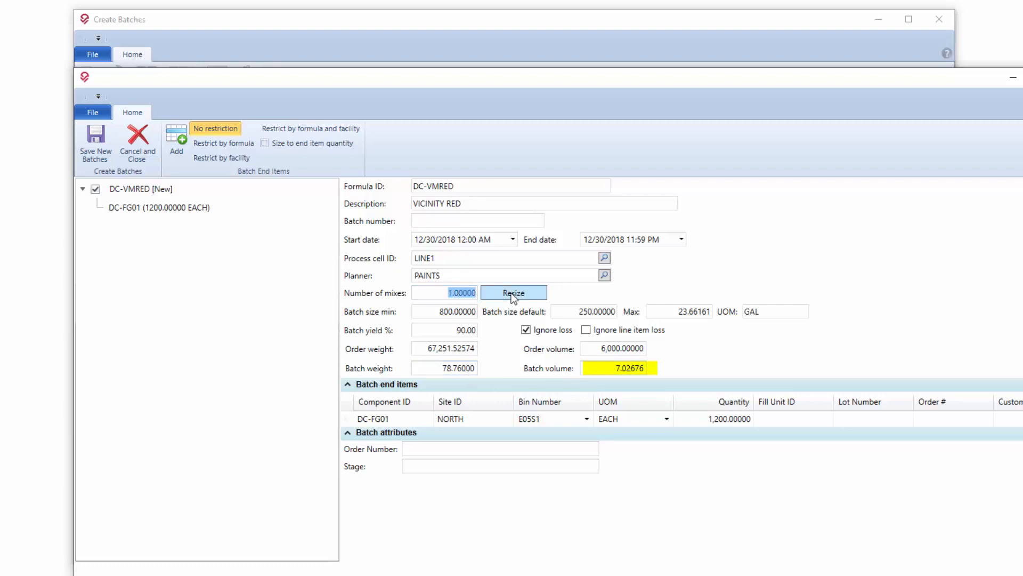
{"action": "left_click", "coordinate": [514, 292]}
{"action": "type", "text": "3"}
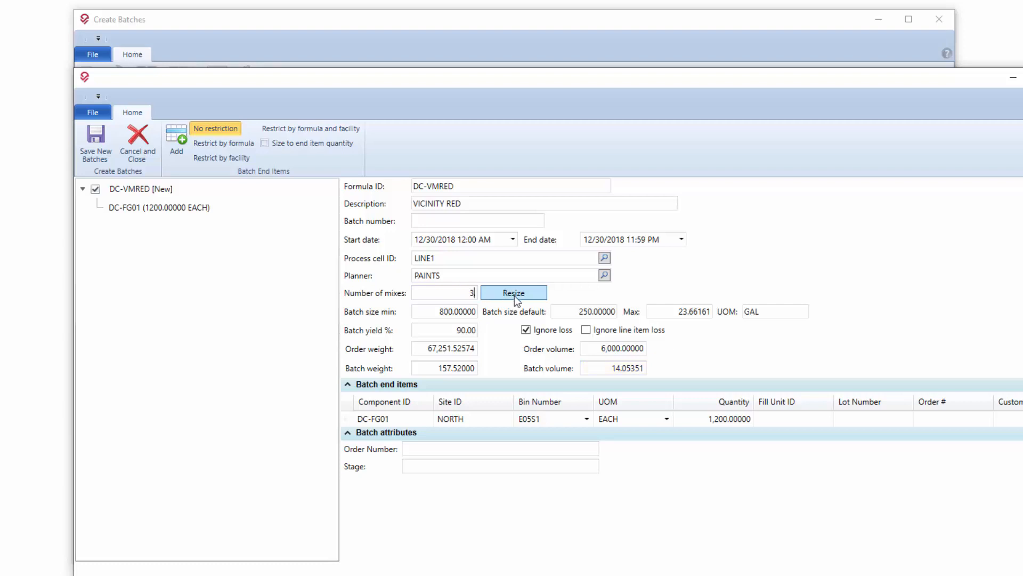
{"action": "left_click", "coordinate": [514, 292]}
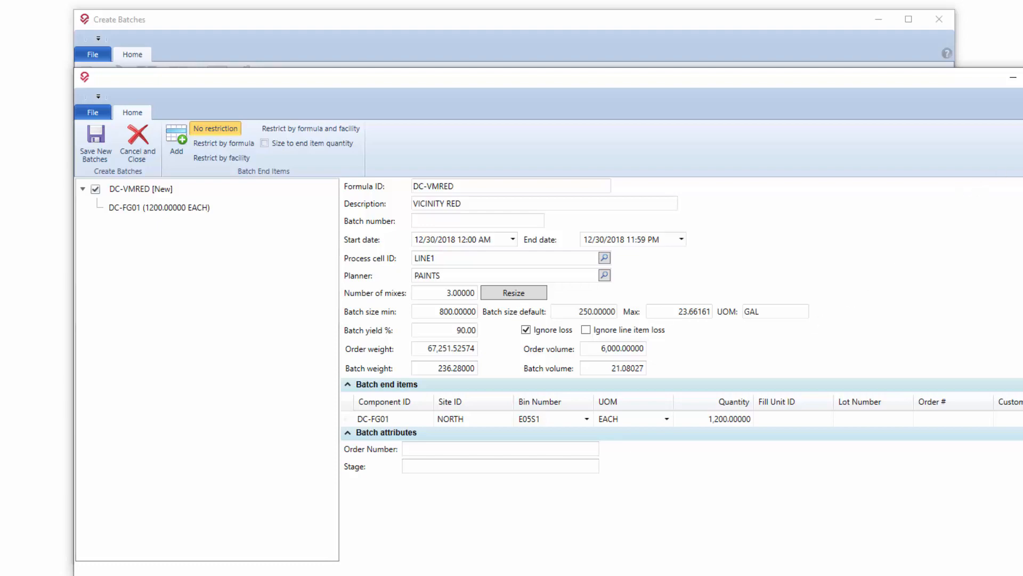
{"action": "left_click", "coordinate": [138, 142]}
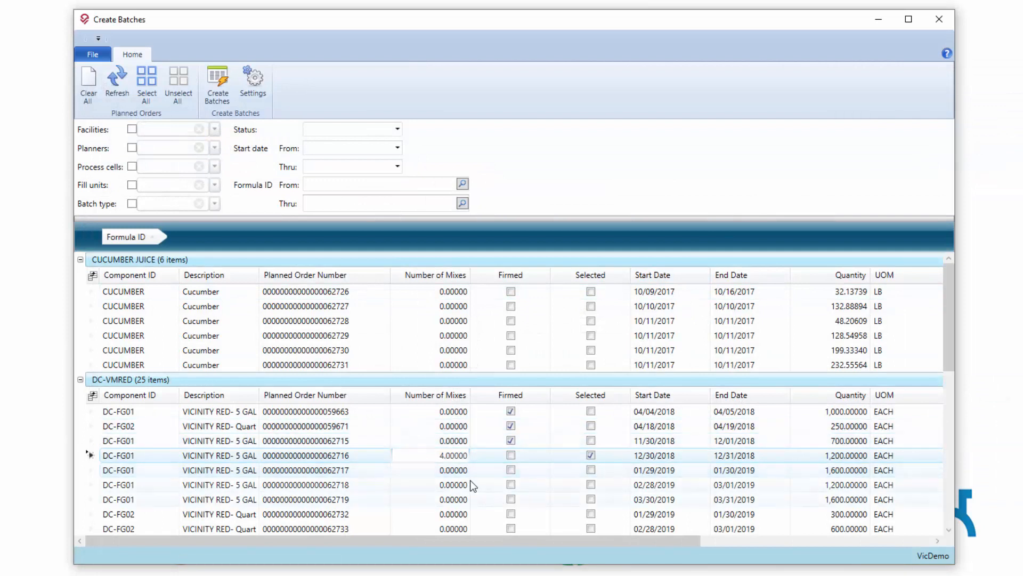
{"action": "double_click", "coordinate": [453, 455]}
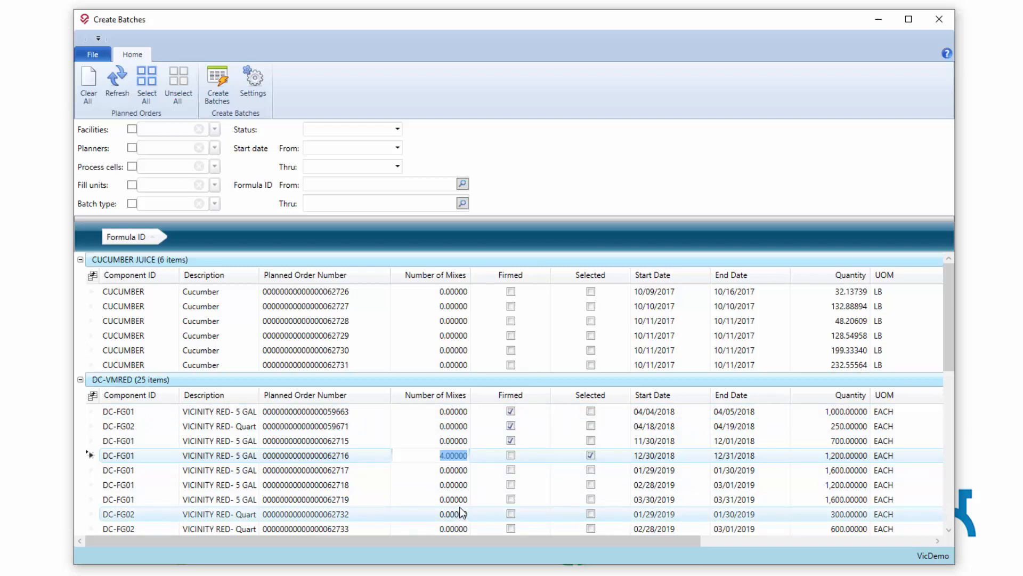
{"action": "left_click", "coordinate": [216, 82]}
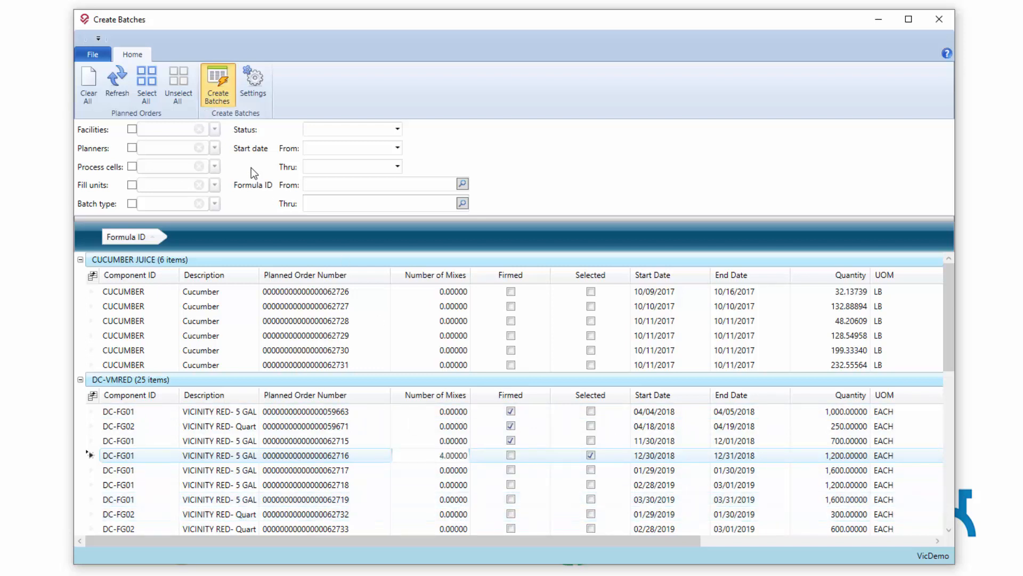
{"action": "left_click", "coordinate": [218, 83]}
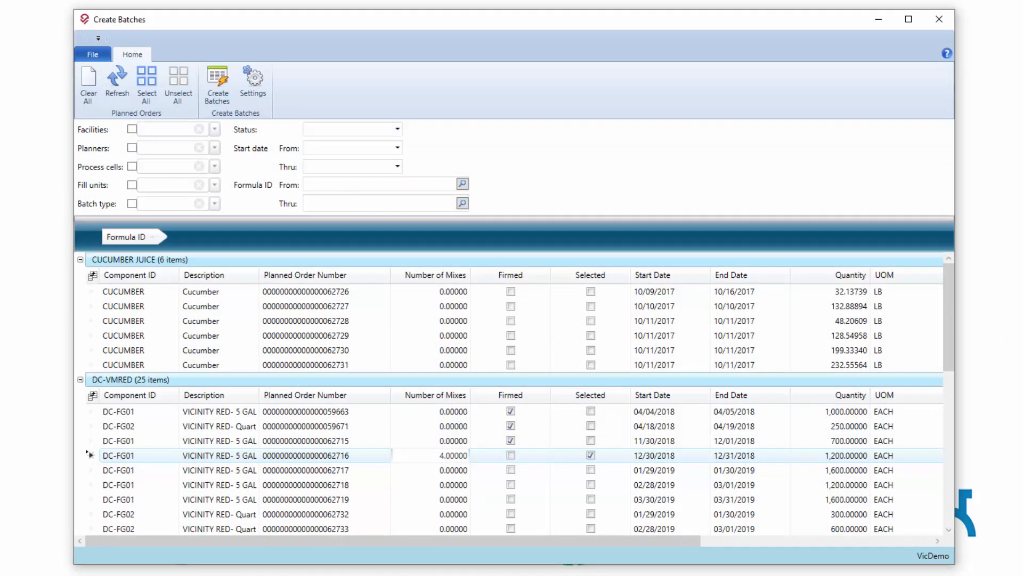
{"action": "mouse_move", "coordinate": [743, 158]}
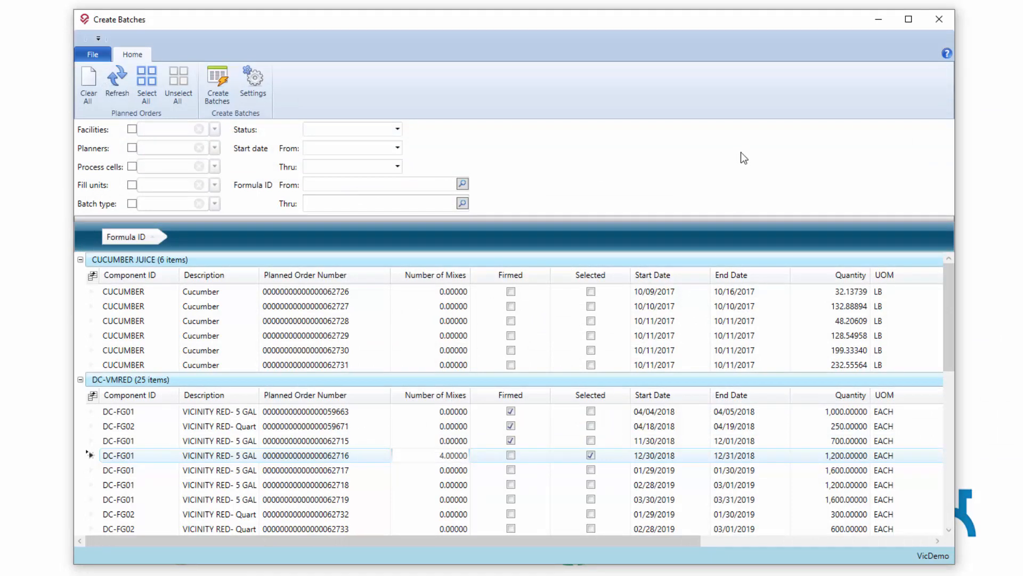